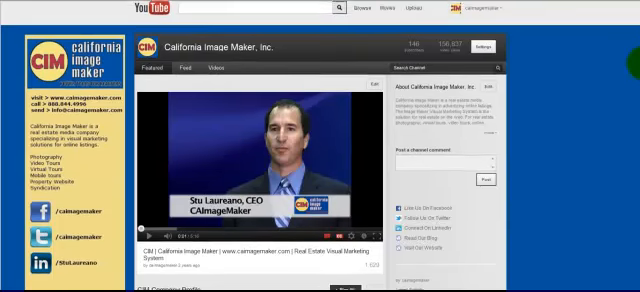
# Step: Reach Video Manager from the account dropdown to see the channel's Uploads list
pyautogui.scroll(-3)
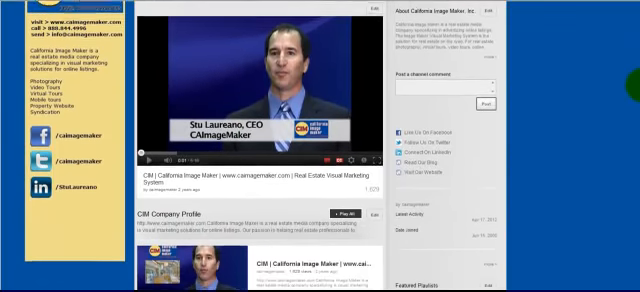
pyautogui.scroll(-3)
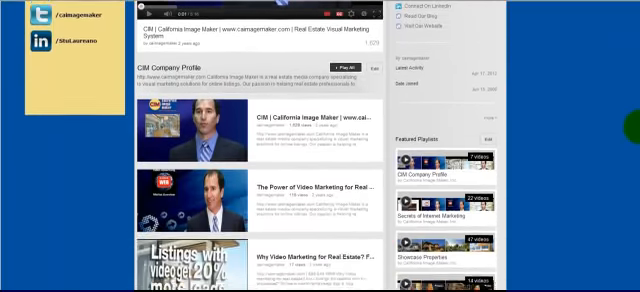
pyautogui.scroll(-3)
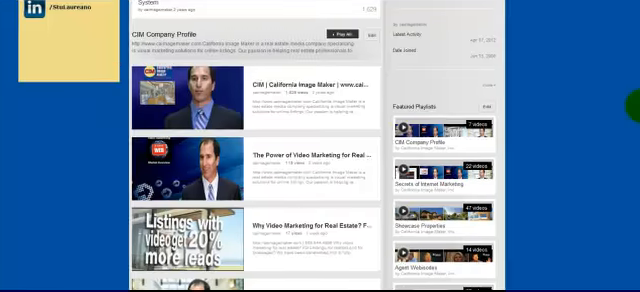
pyautogui.scroll(-3)
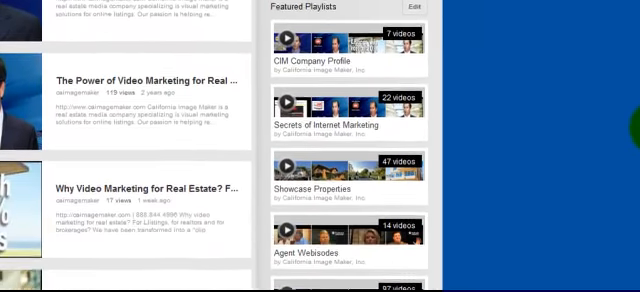
pyautogui.scroll(-3)
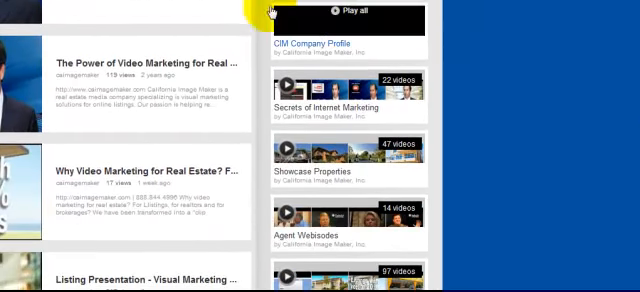
pyautogui.scroll(-3)
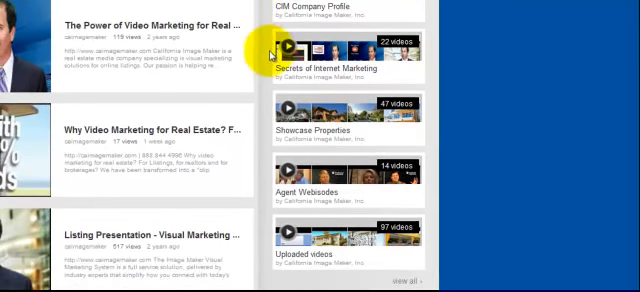
pyautogui.scroll(-3)
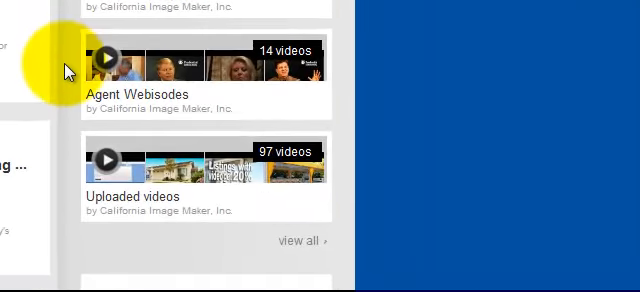
pyautogui.scroll(-3)
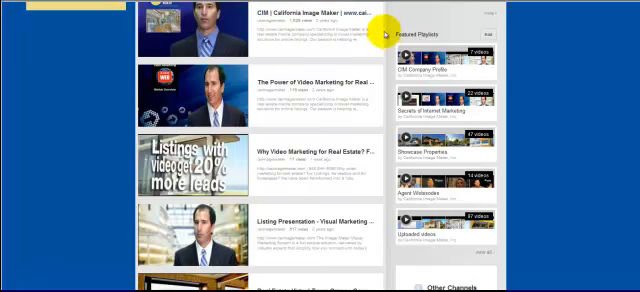
pyautogui.moveTo(384, 258)
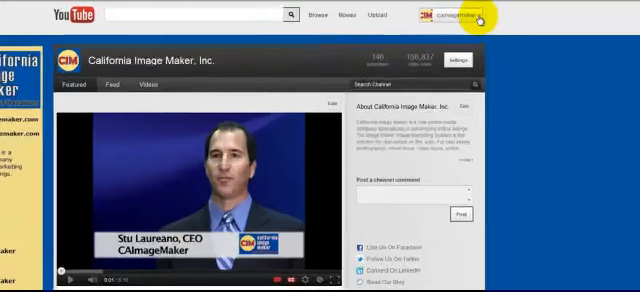
pyautogui.click(460, 14)
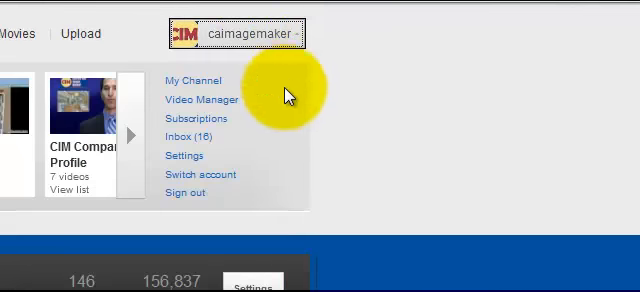
pyautogui.moveTo(256, 118)
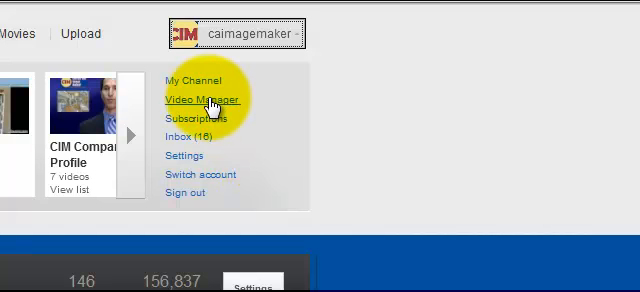
pyautogui.click(196, 100)
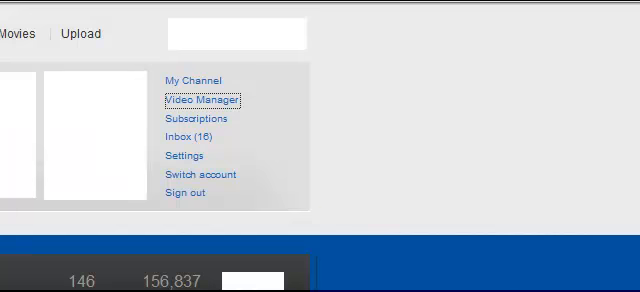
pyautogui.click(198, 100)
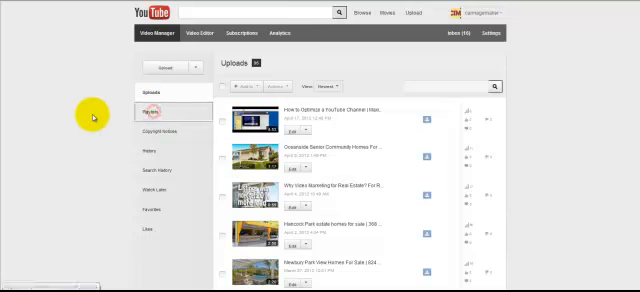
# Step: Create a new playlist from the Playlists list with the description 'testing'
pyautogui.click(156, 112)
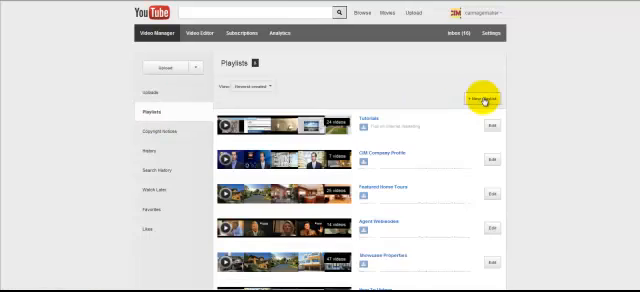
pyautogui.click(488, 102)
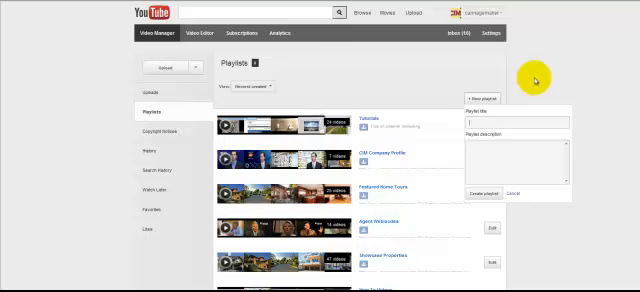
pyautogui.moveTo(528, 80)
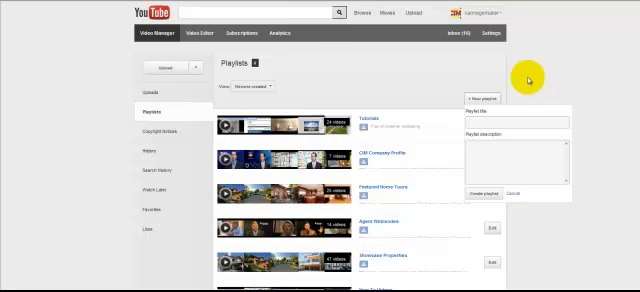
pyautogui.moveTo(520, 80)
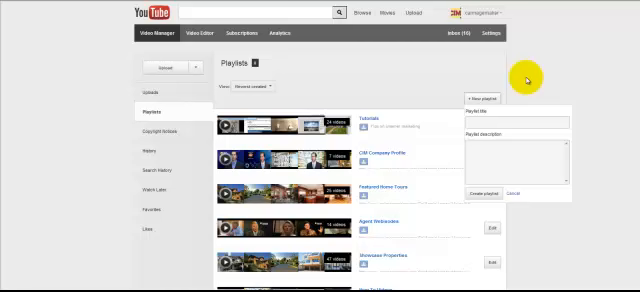
pyautogui.click(478, 120)
pyautogui.write('Tes')
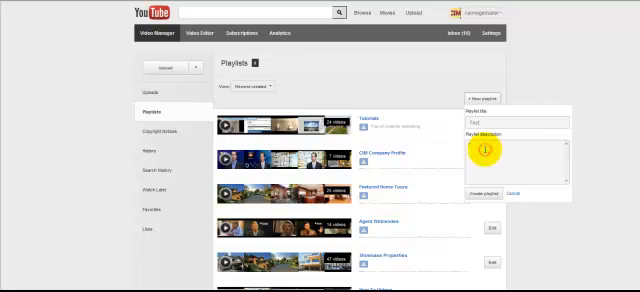
pyautogui.write('testing')
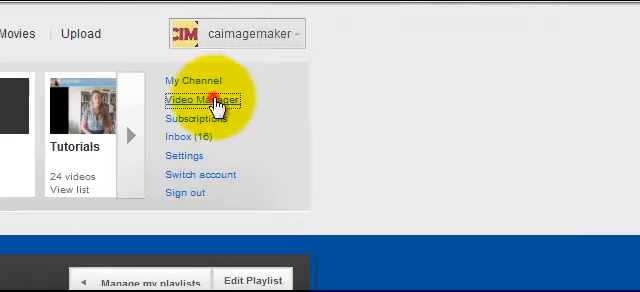
# Step: Check a video in Uploads and add it to the Test playlist via Add to
pyautogui.click(200, 100)
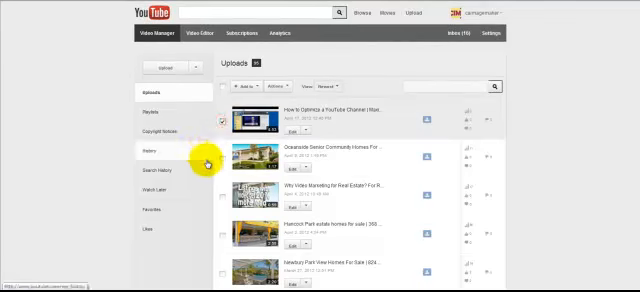
pyautogui.scroll(-3)
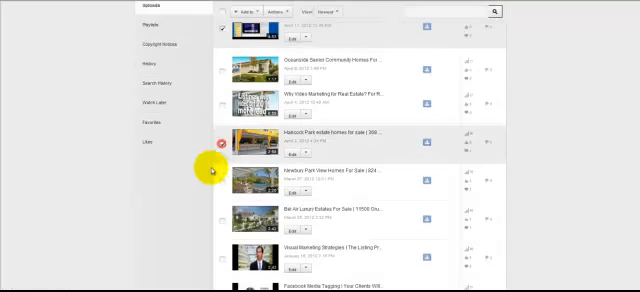
pyautogui.scroll(-3)
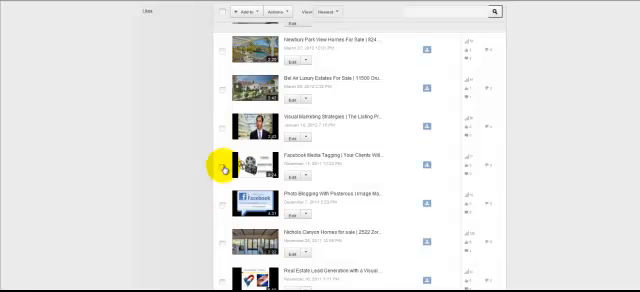
pyautogui.click(220, 162)
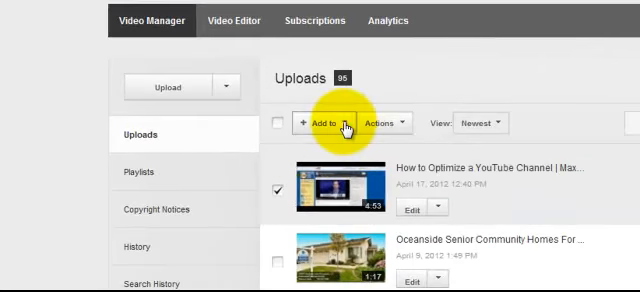
pyautogui.click(320, 122)
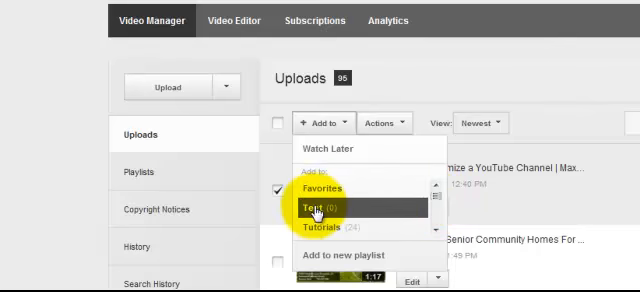
pyautogui.click(322, 208)
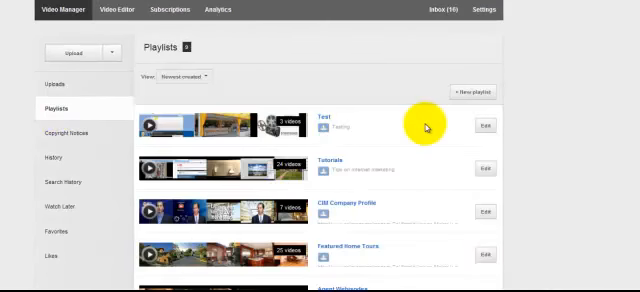
# Step: Edit the Test playlist and view its page with three added videos
pyautogui.click(486, 128)
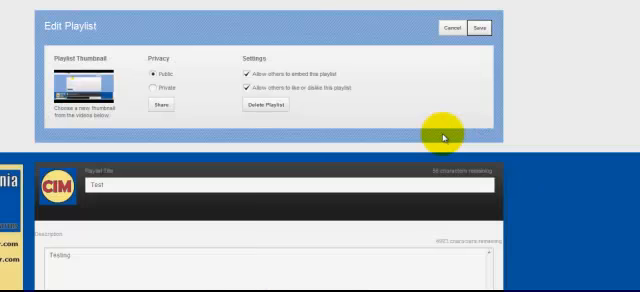
pyautogui.scroll(-3)
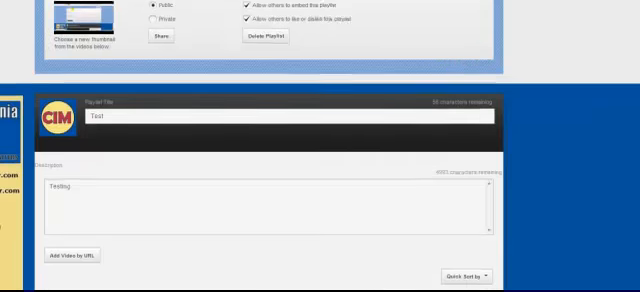
pyautogui.scroll(-3)
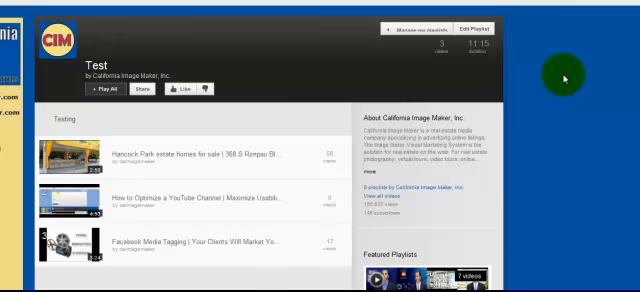
pyautogui.moveTo(564, 76)
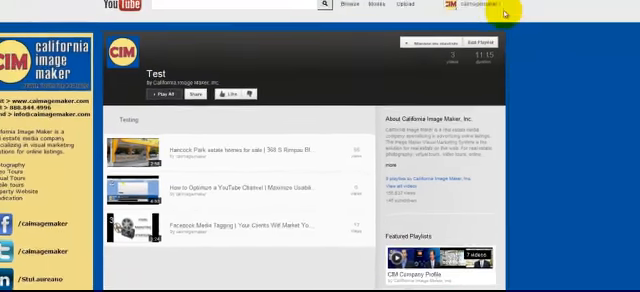
# Step: Go to the channel page and scroll down to the Featured Playlists section
pyautogui.click(480, 10)
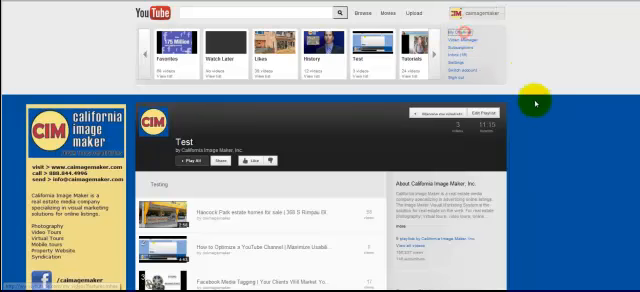
pyautogui.scroll(-3)
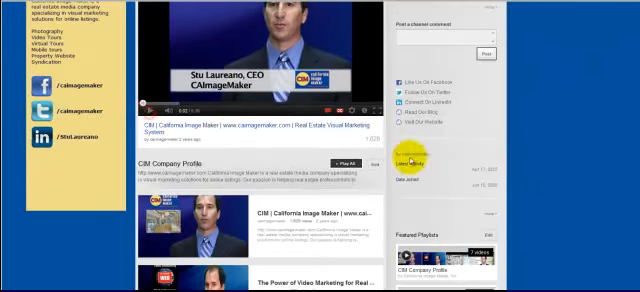
pyautogui.scroll(-3)
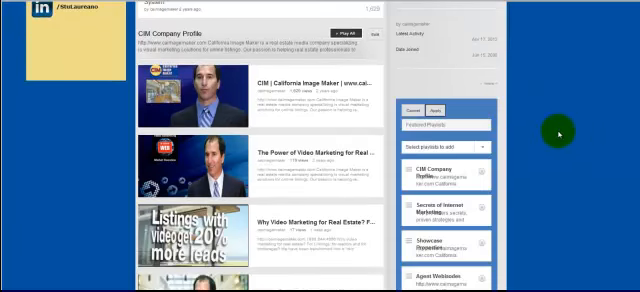
pyautogui.scroll(-3)
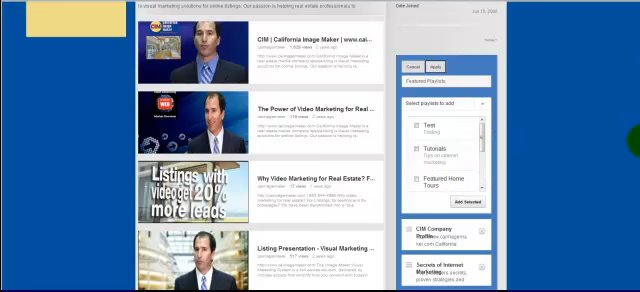
pyautogui.scroll(-3)
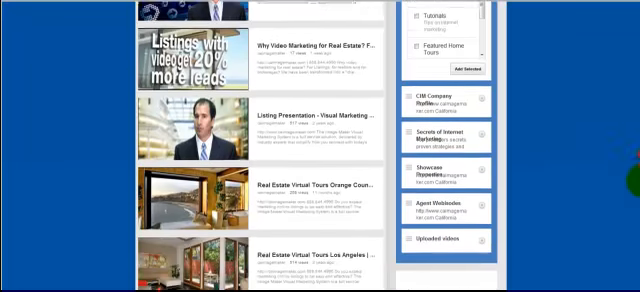
pyautogui.scroll(-3)
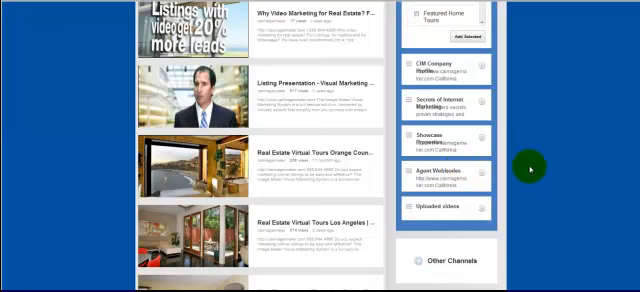
pyautogui.moveTo(626, 170)
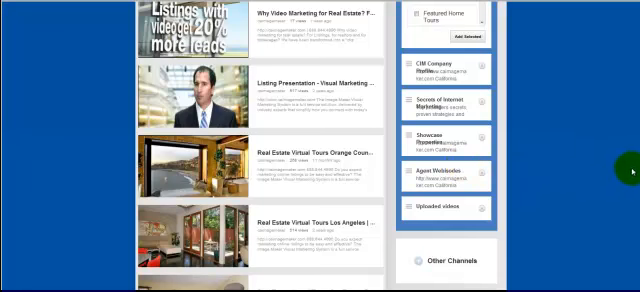